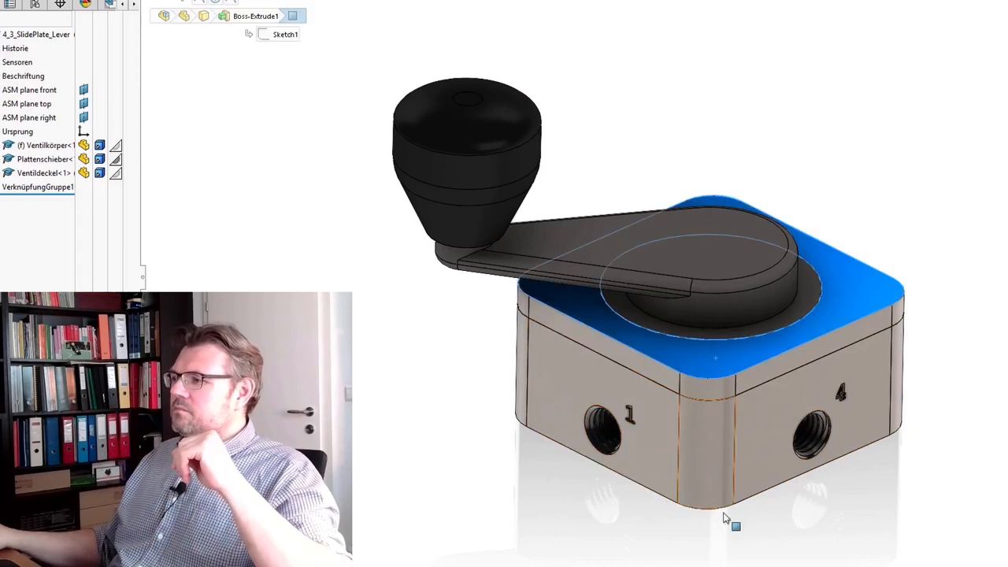
- Hide Plattenschieber and Ventildeckel, leaving only Ventilkörper with its four port holes visible
click(44, 173)
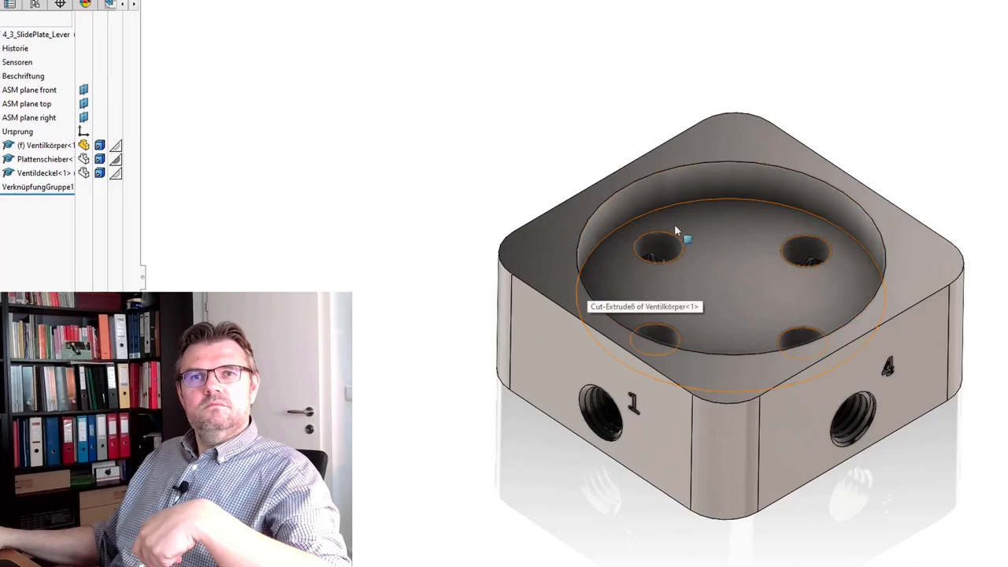
mouse_move(526, 400)
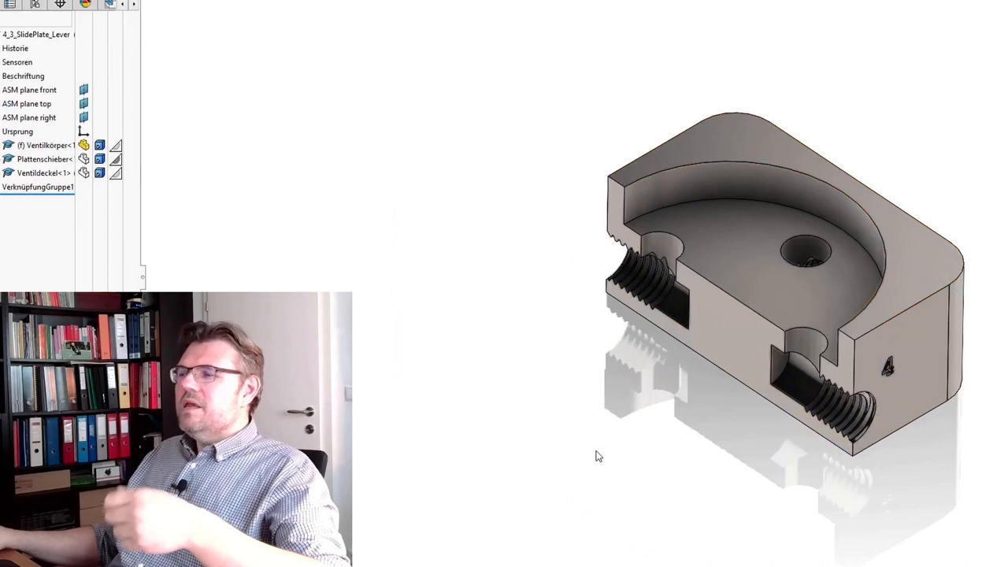
- Orbit the sectioned valve body to inspect the threaded side ports meeting the vertical holes
drag(598, 455, 722, 465)
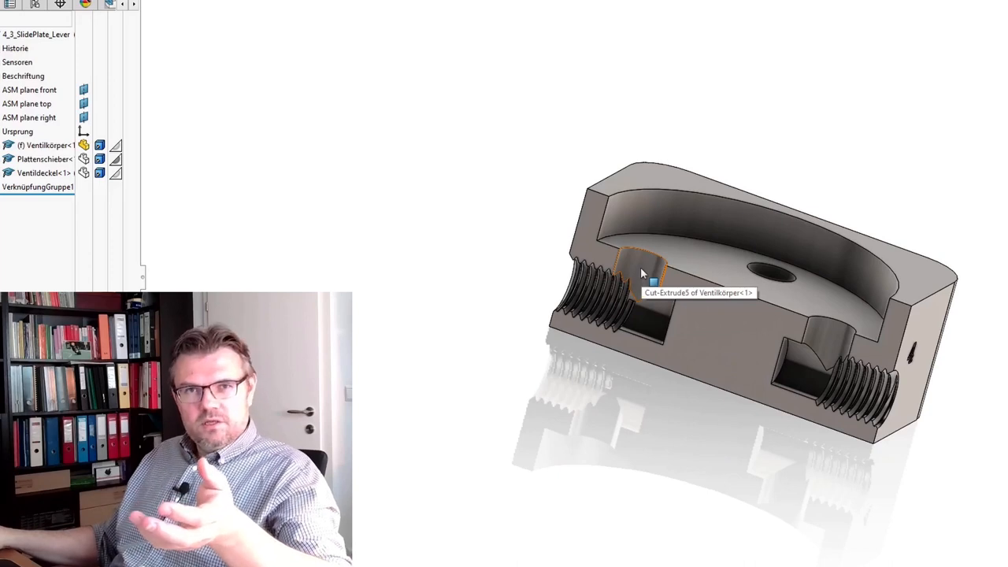
mouse_move(589, 452)
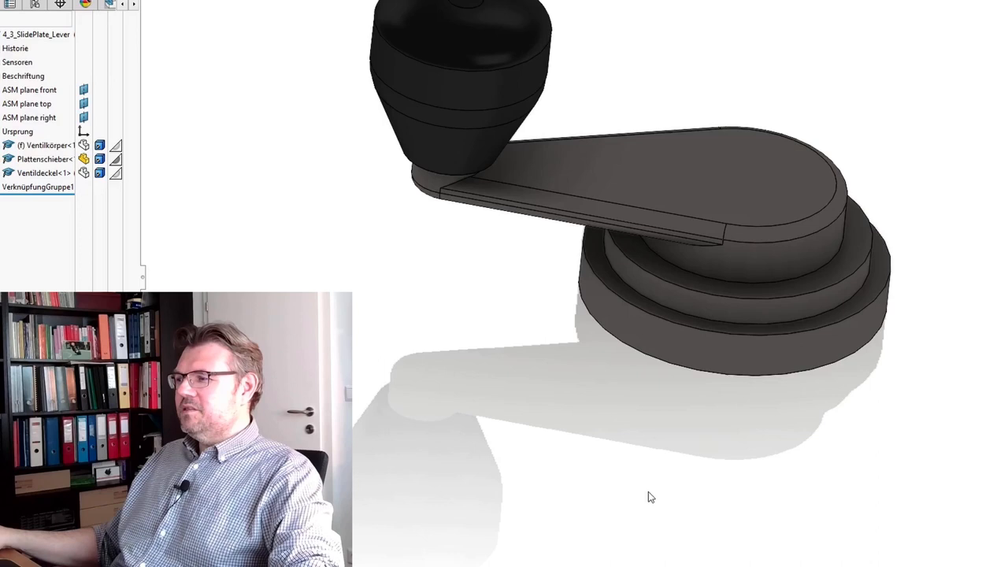
- Orbit the Plattenschieber lever to inspect its two curved underside slots
drag(651, 497, 697, 432)
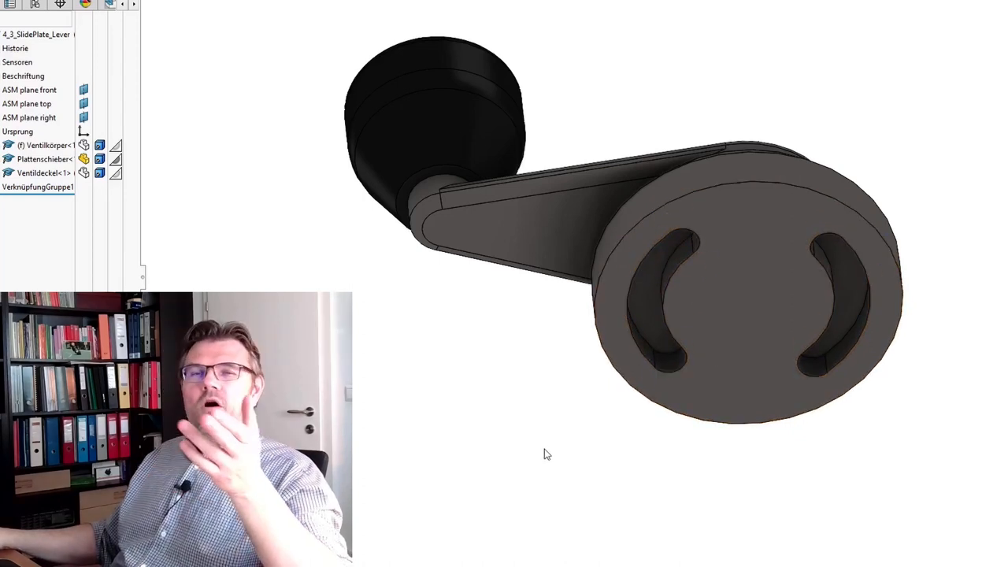
mouse_move(527, 409)
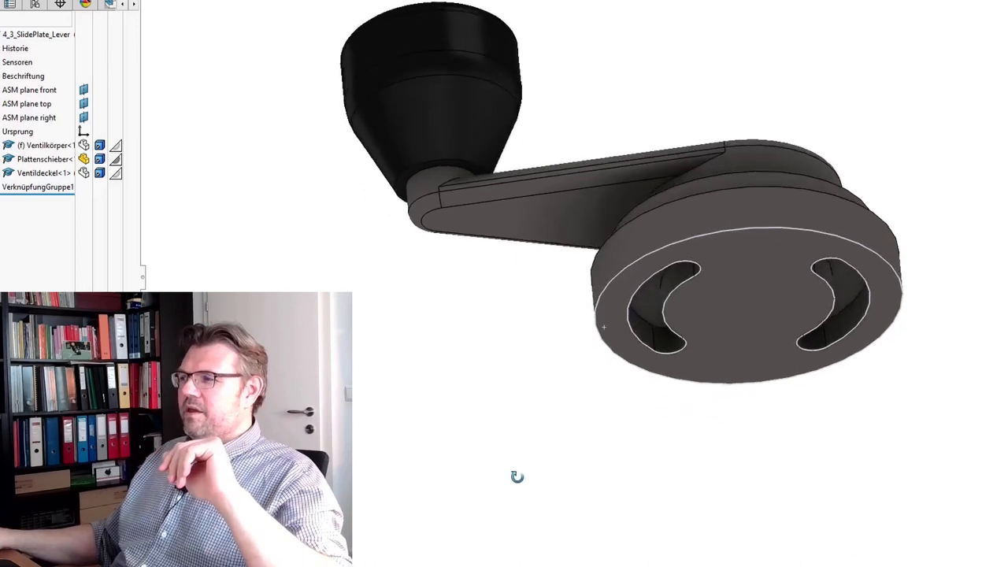
drag(517, 477, 615, 510)
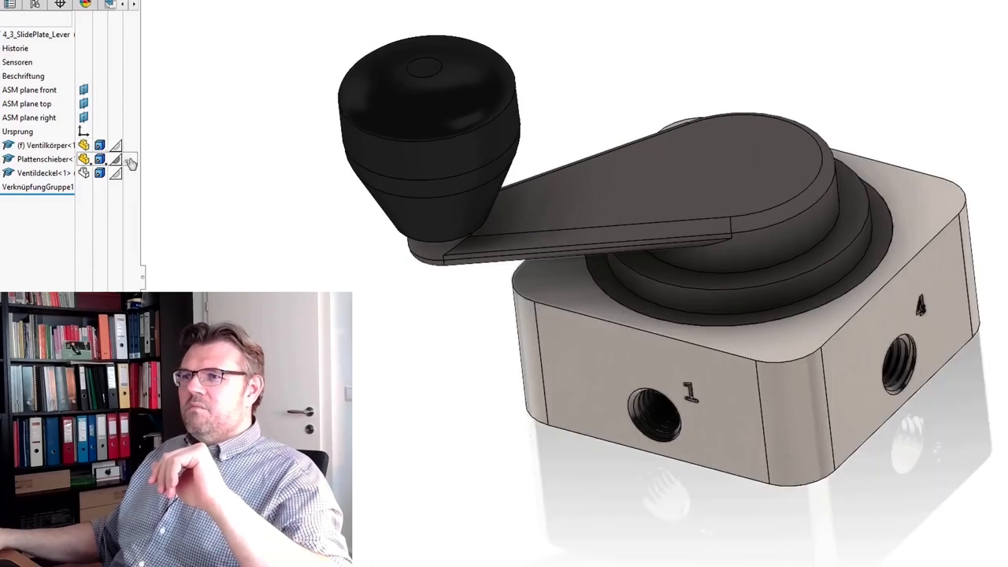
- Apply Change Transparency to the Plattenschieber component
click(128, 160)
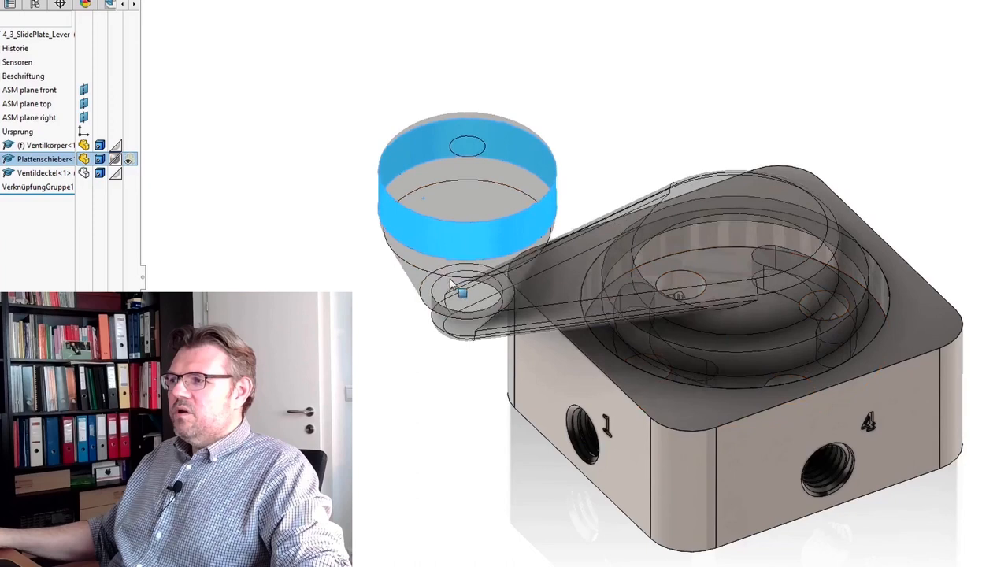
- Orbit to look down through the transparent slide plate at the four port holes
drag(464, 293, 501, 322)
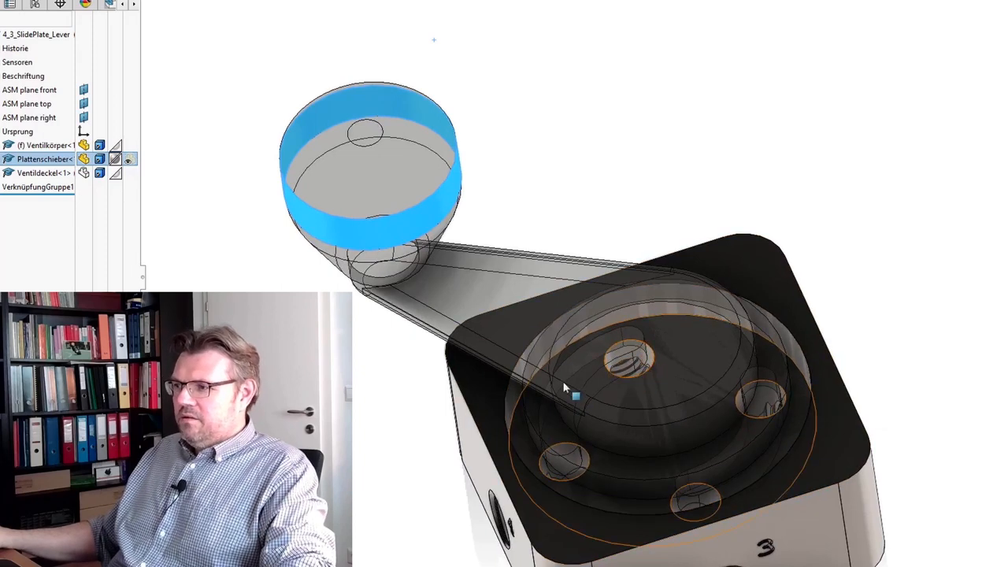
mouse_move(664, 400)
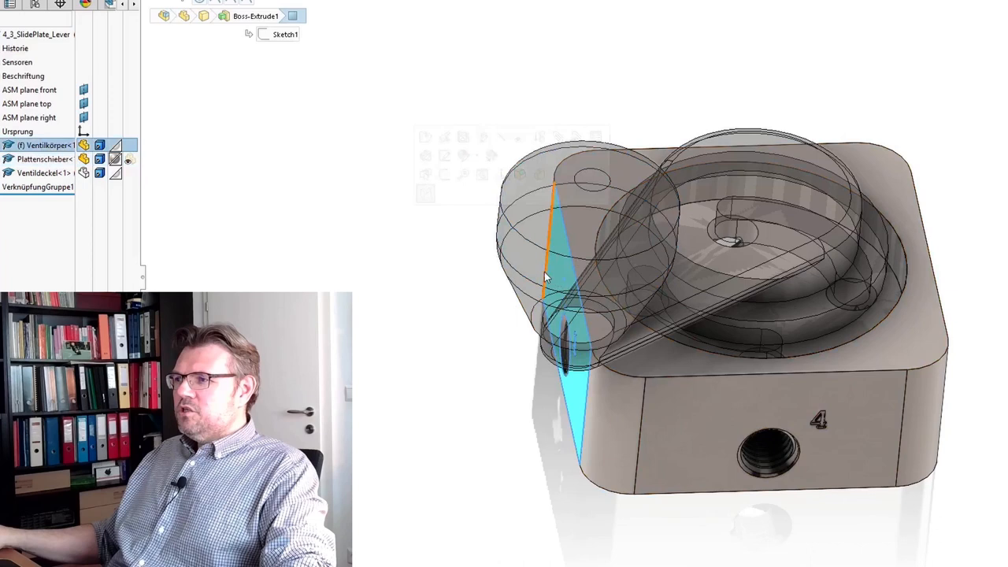
click(45, 159)
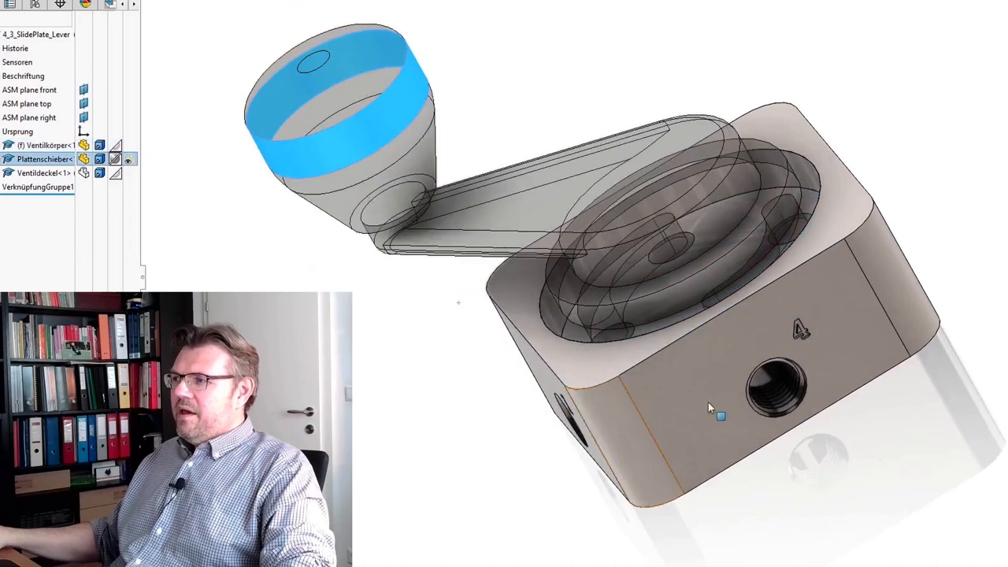
mouse_move(670, 292)
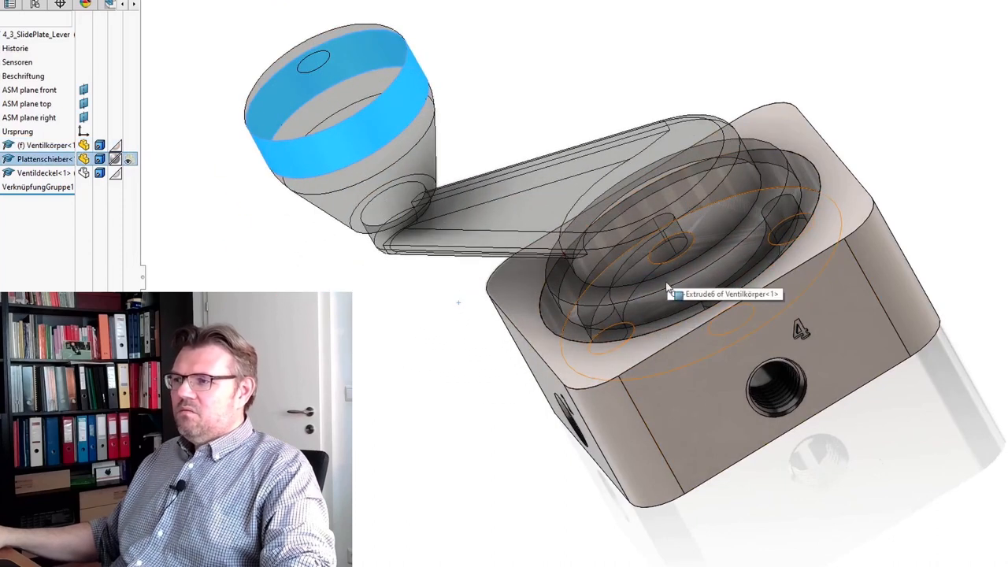